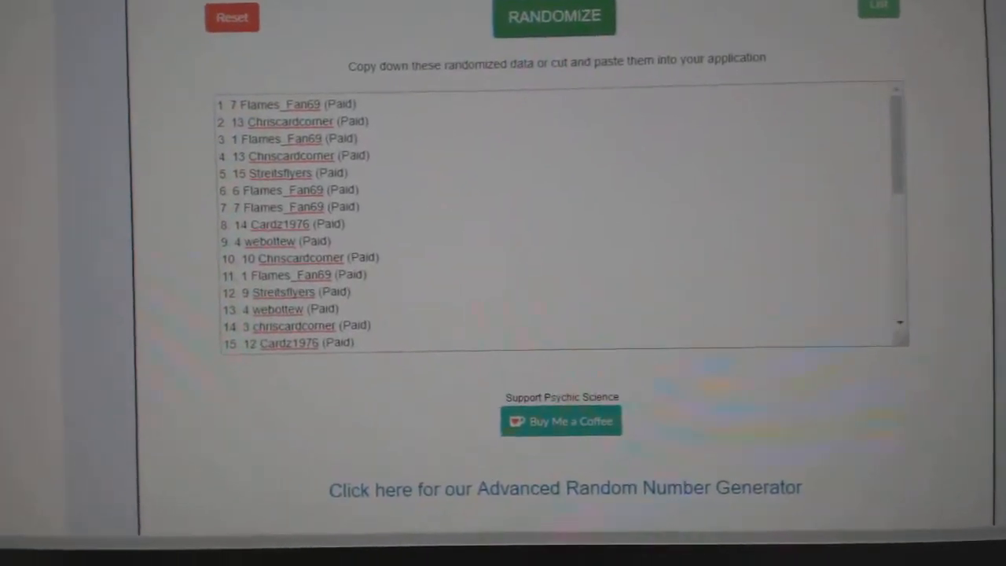
# Paste the shuffled participant names into column A and load the NHL team list (starting with Buffalo) into the randomizer
pyautogui.scroll(3)
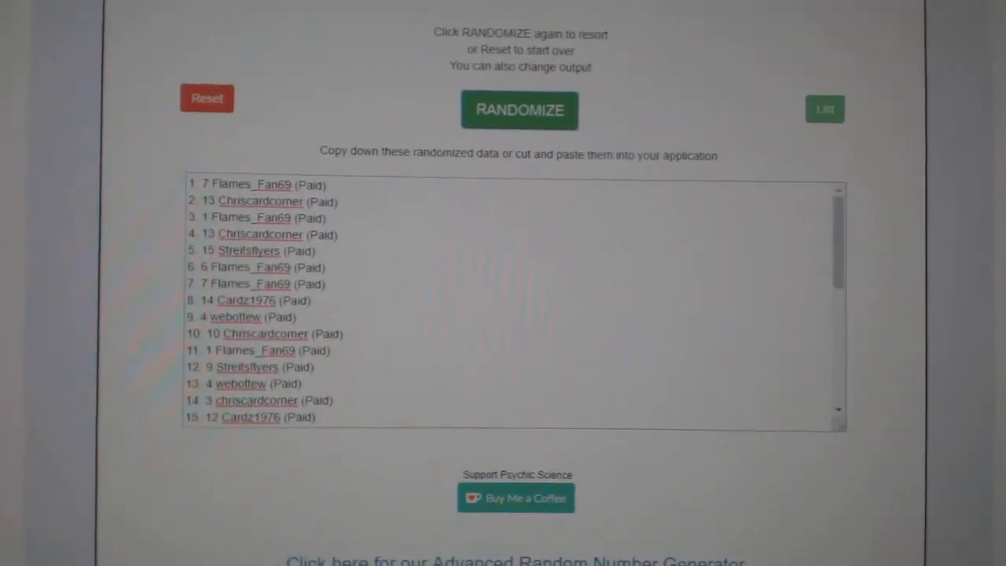
pyautogui.click(519, 98)
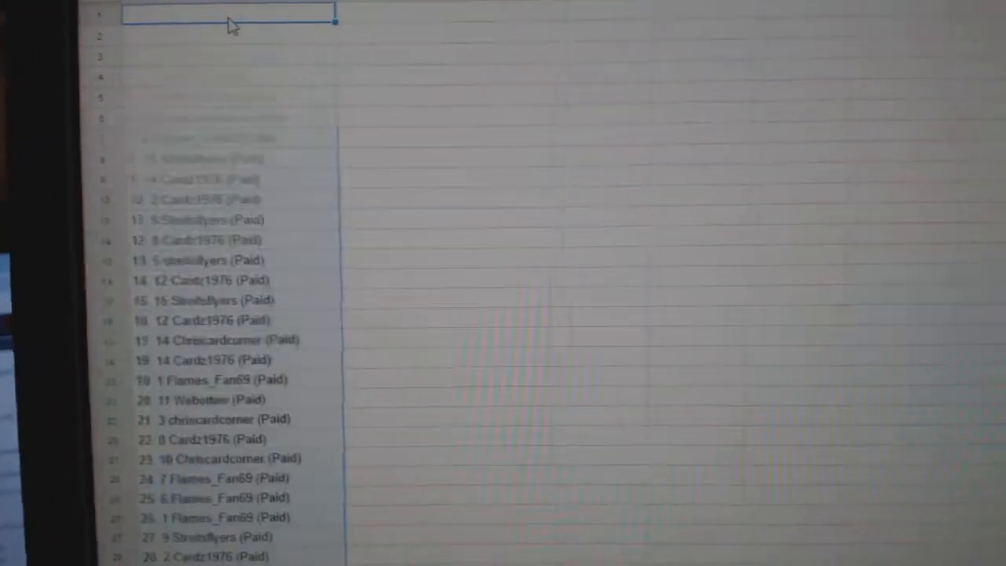
pyautogui.click(500, 151)
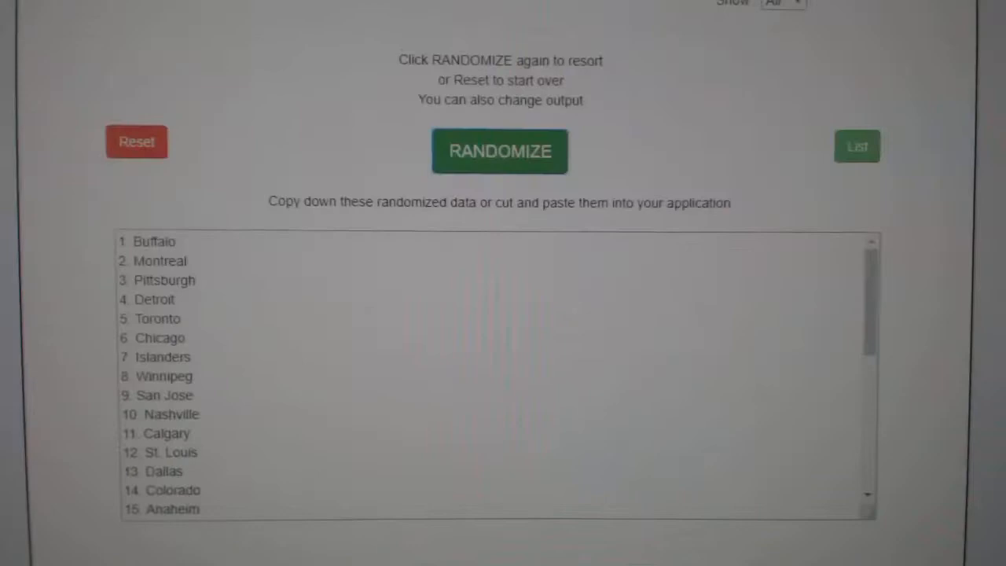
# Randomize the NHL team list (Carolina first) and paste it into column B beside the participant names
pyautogui.click(500, 150)
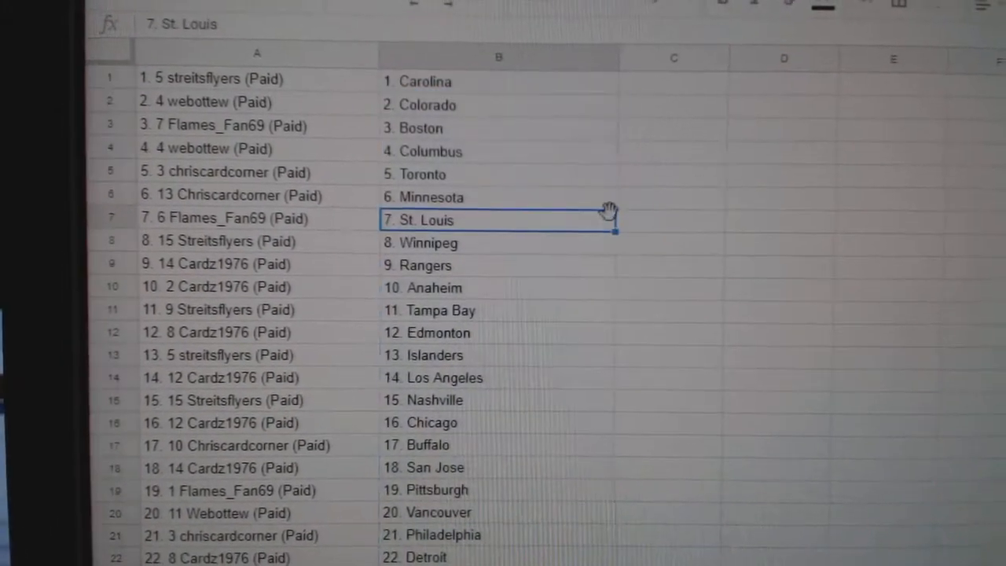
pyautogui.scroll(-3)
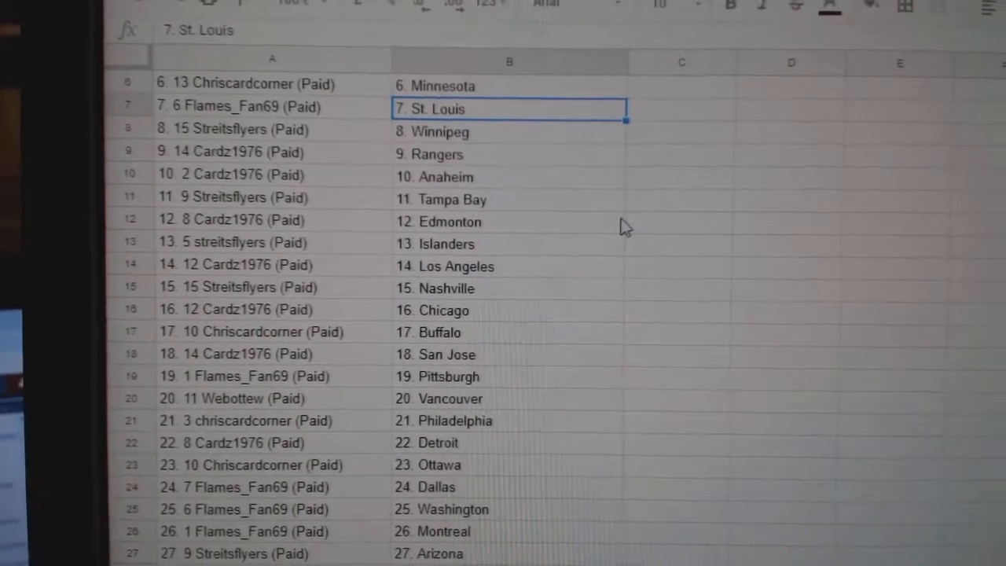